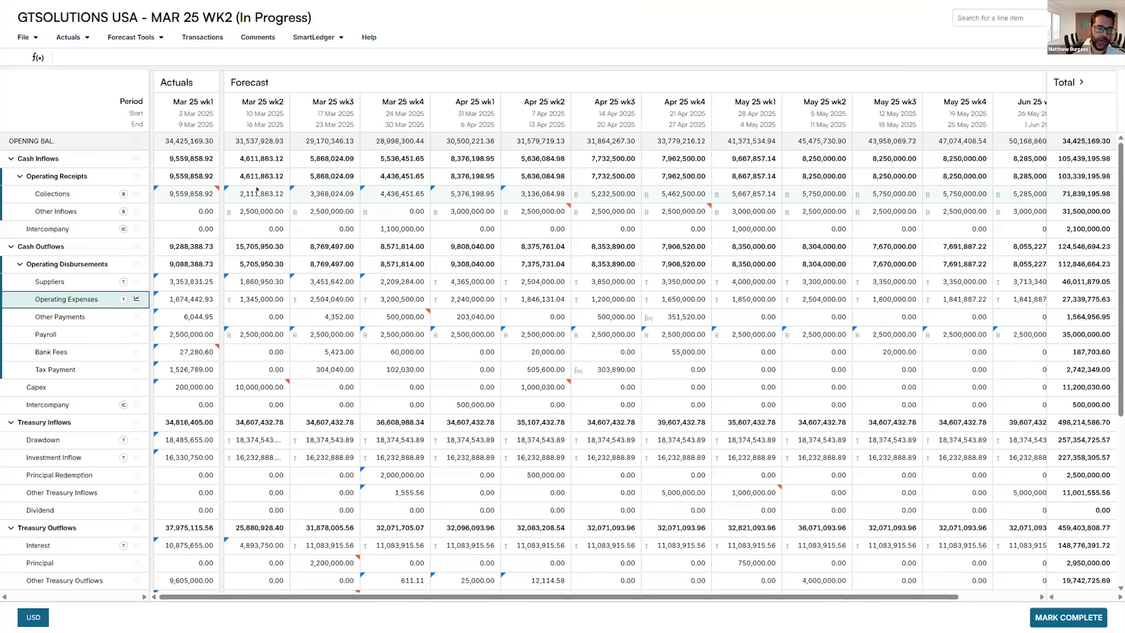
Select the Mar 25 wk2 Collections cell and show its $2,111,863.12 cell breakdown.
click(260, 193)
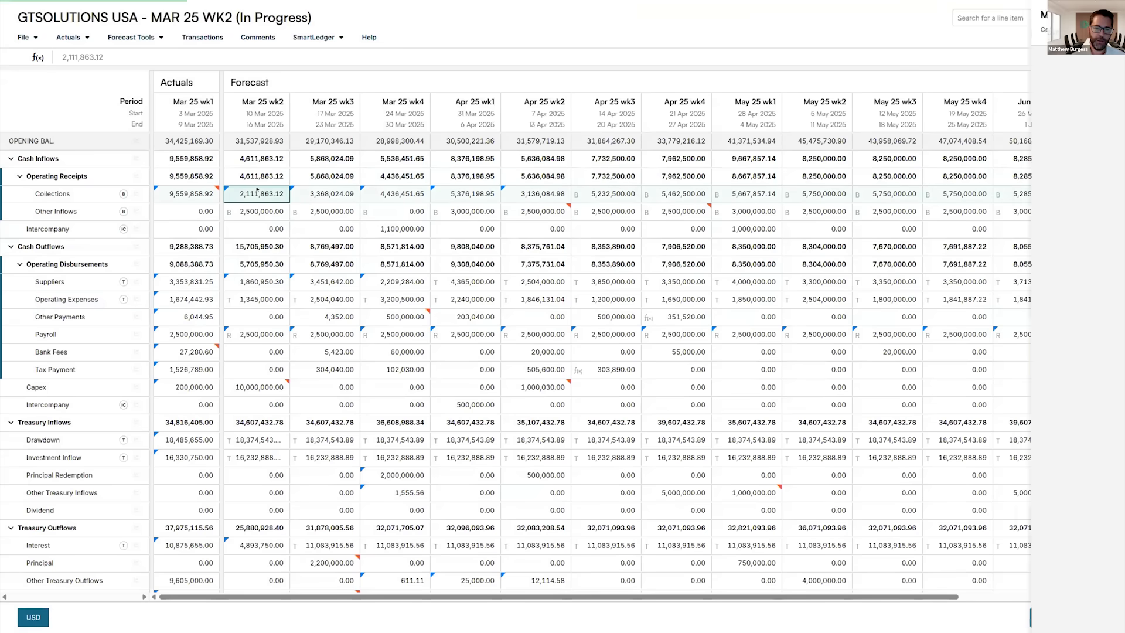
click(260, 193)
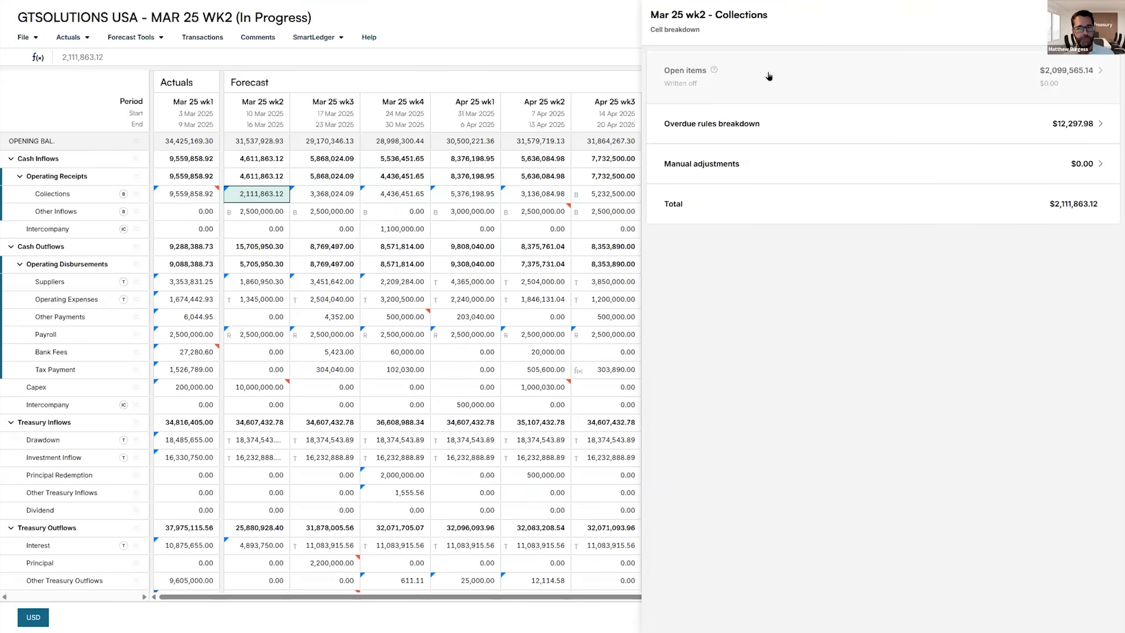
Review the 13 open invoices, examine AT&T invoice 173, then close the breakdown panel.
click(684, 70)
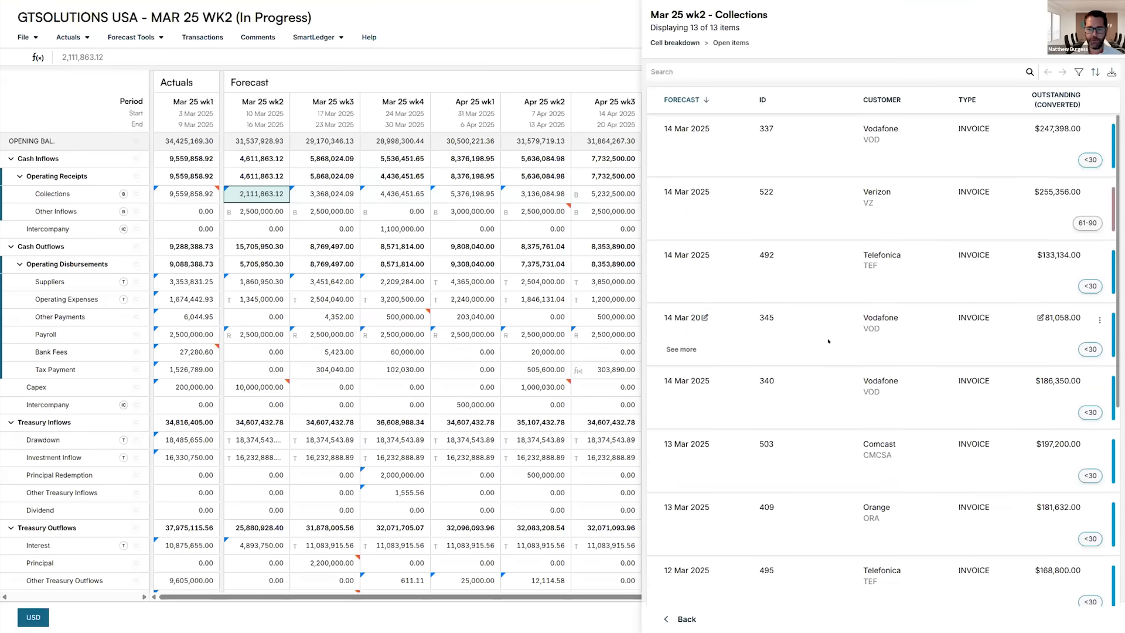
scroll(down, 3)
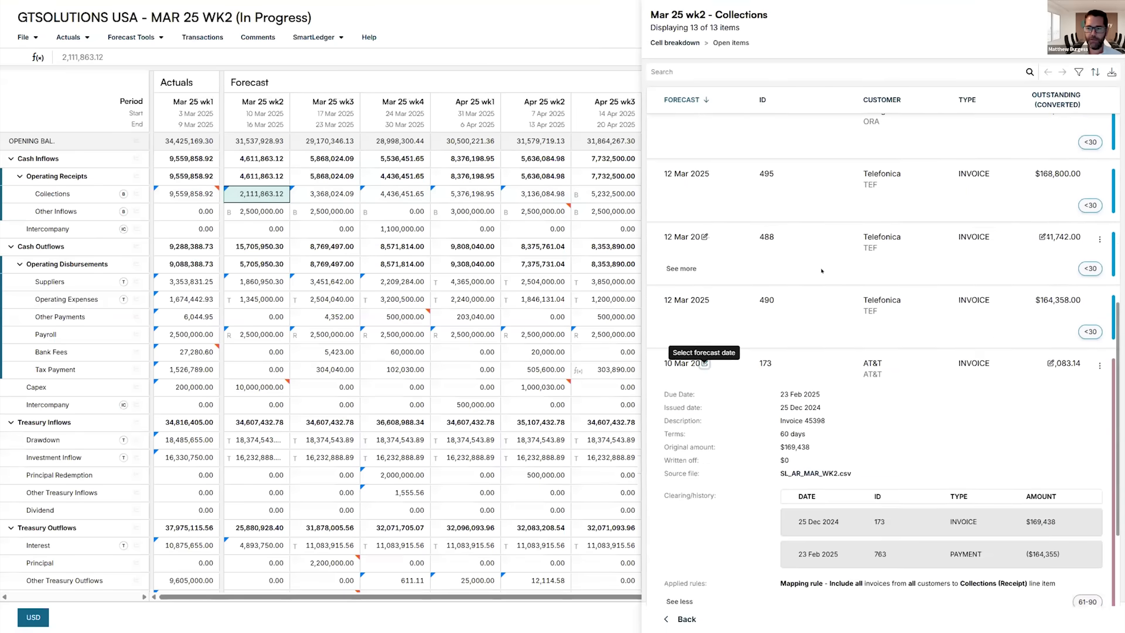
scroll(down, 3)
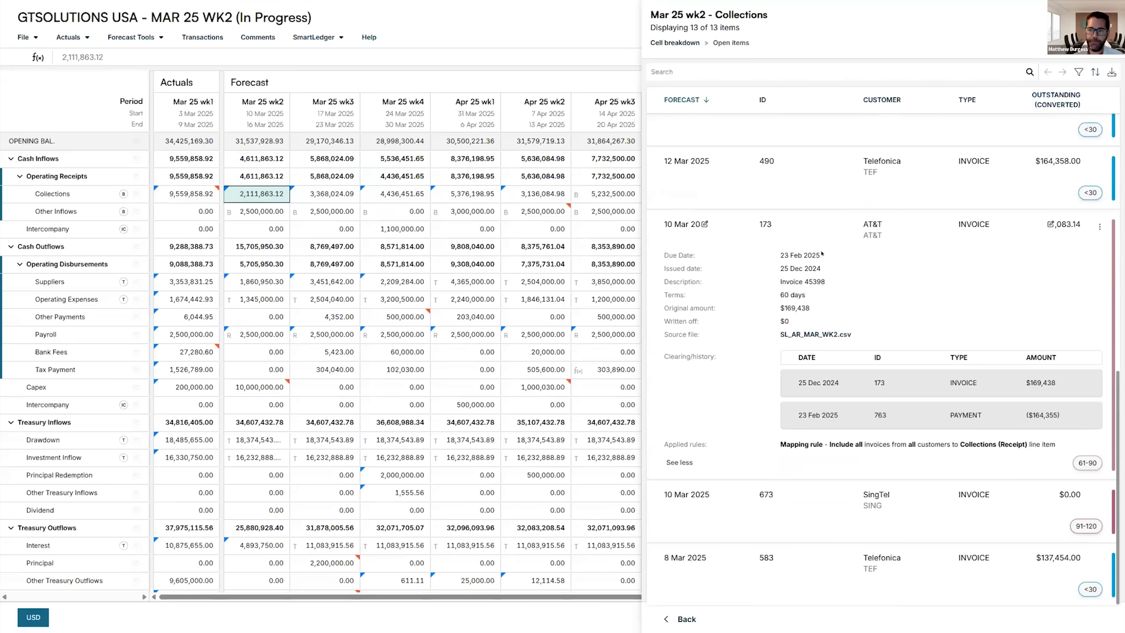
click(678, 223)
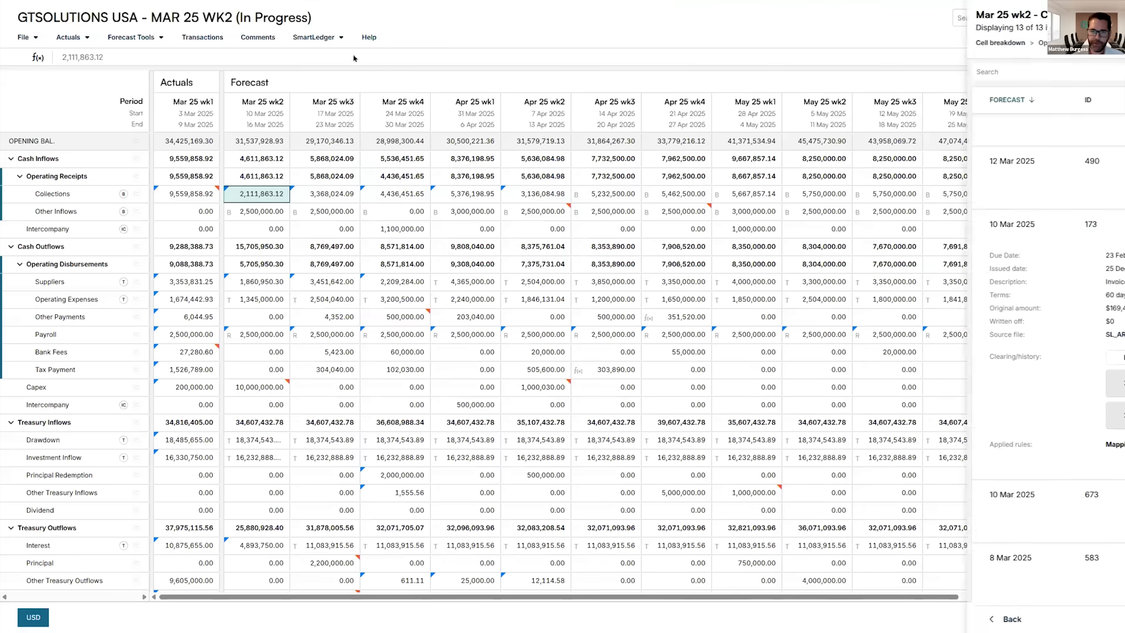
Open the GTSOLUTIONS USA SAP AR Ledger from SmartLedger and go to Paid invoices.
click(314, 36)
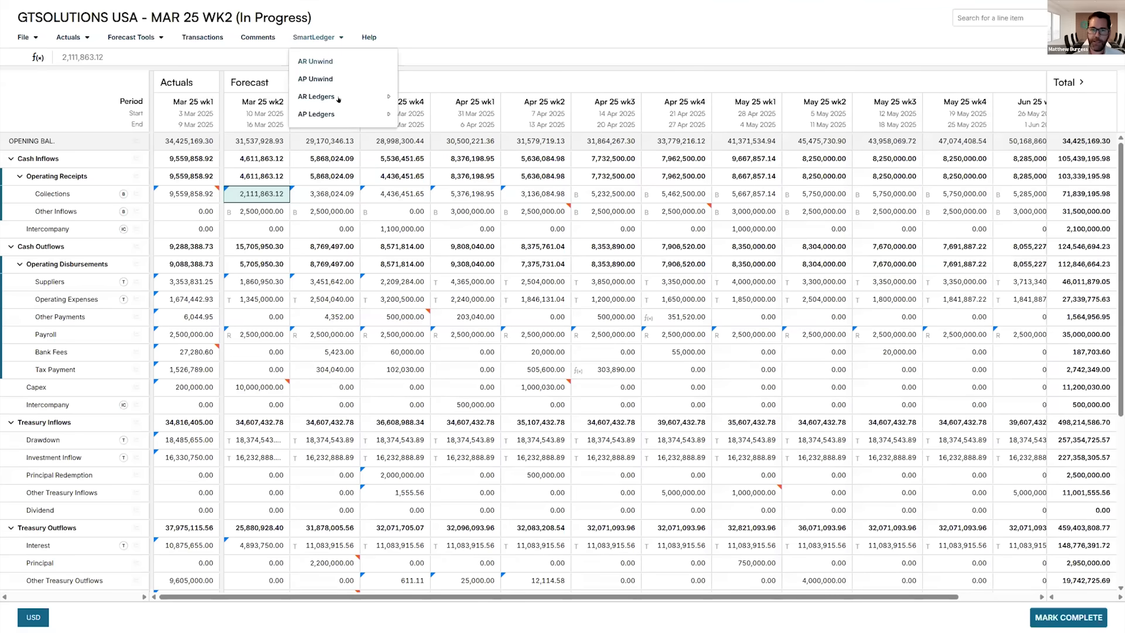
mouse_move(315, 96)
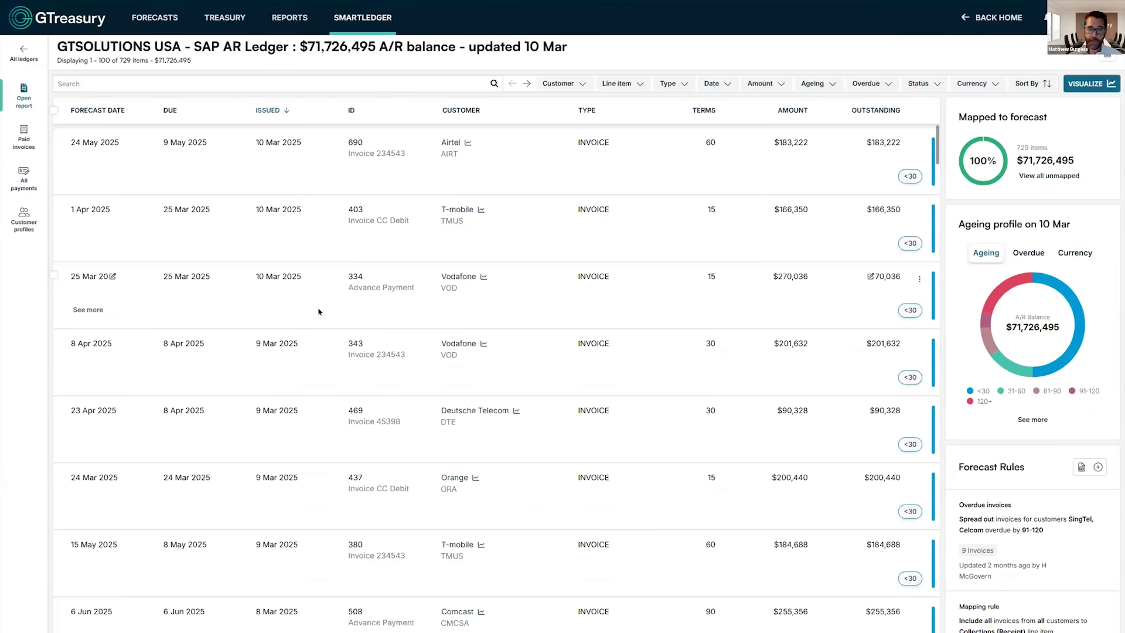
click(24, 136)
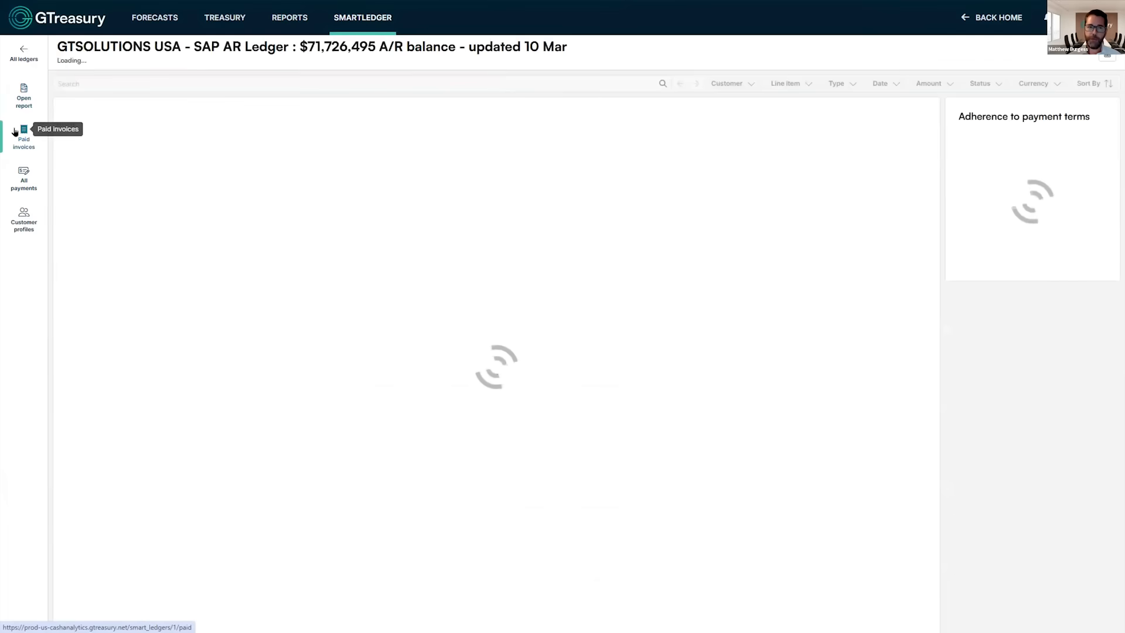
Load the 632 paid items view, then go to Customer profiles.
click(23, 138)
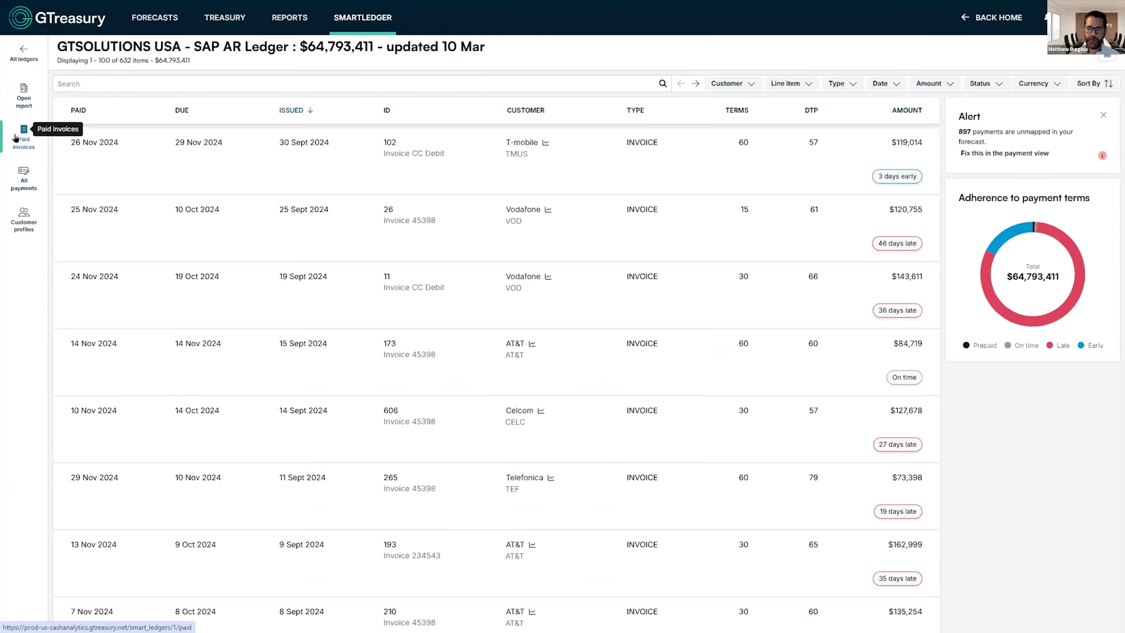
click(23, 220)
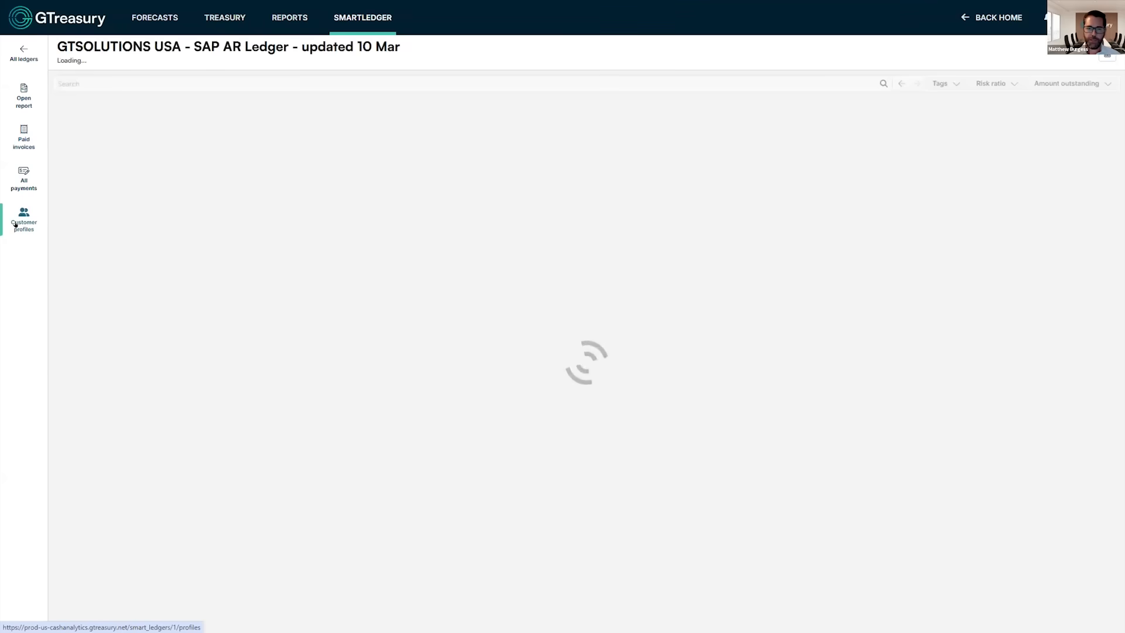
Expand AT&T's profile (75 average days to pay) and list the Payment behaviour rule options.
click(24, 220)
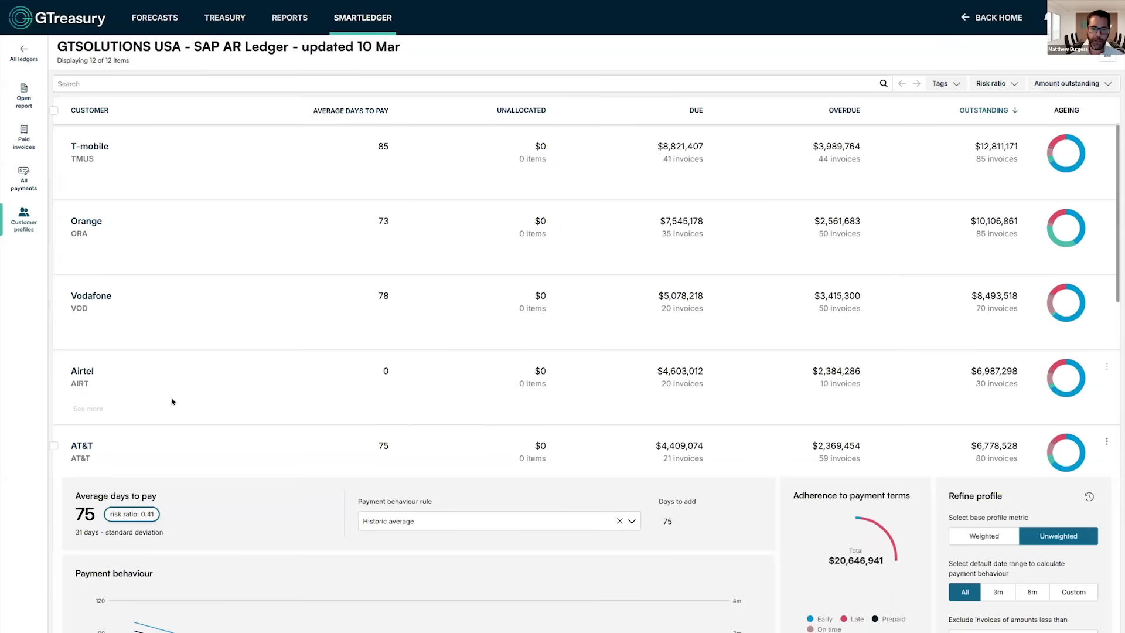
scroll(down, 3)
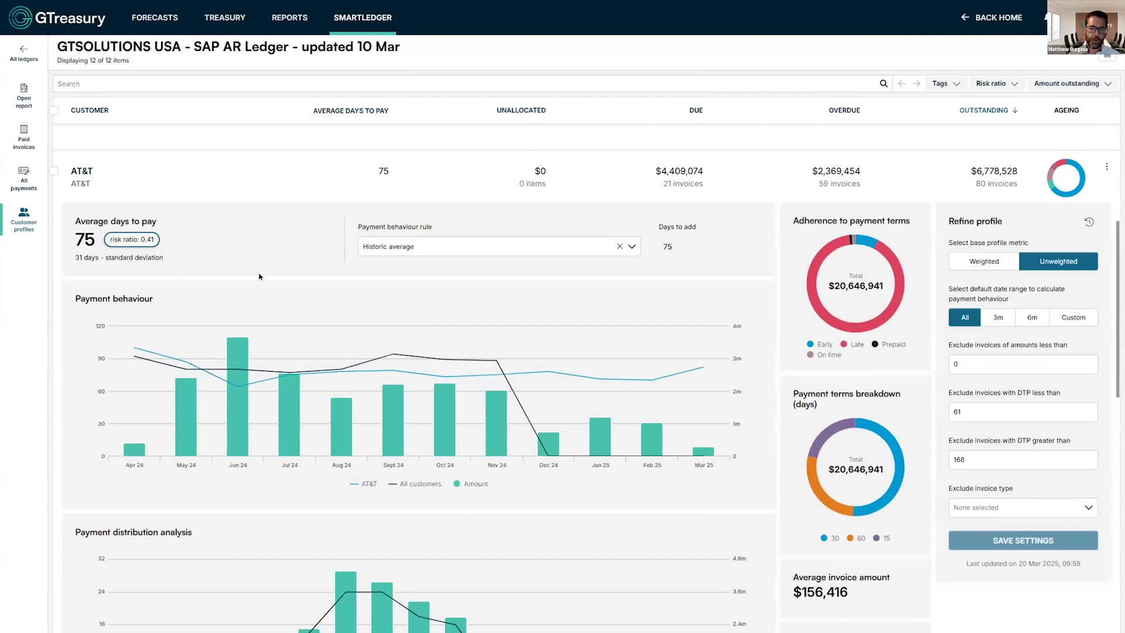
mouse_move(250, 262)
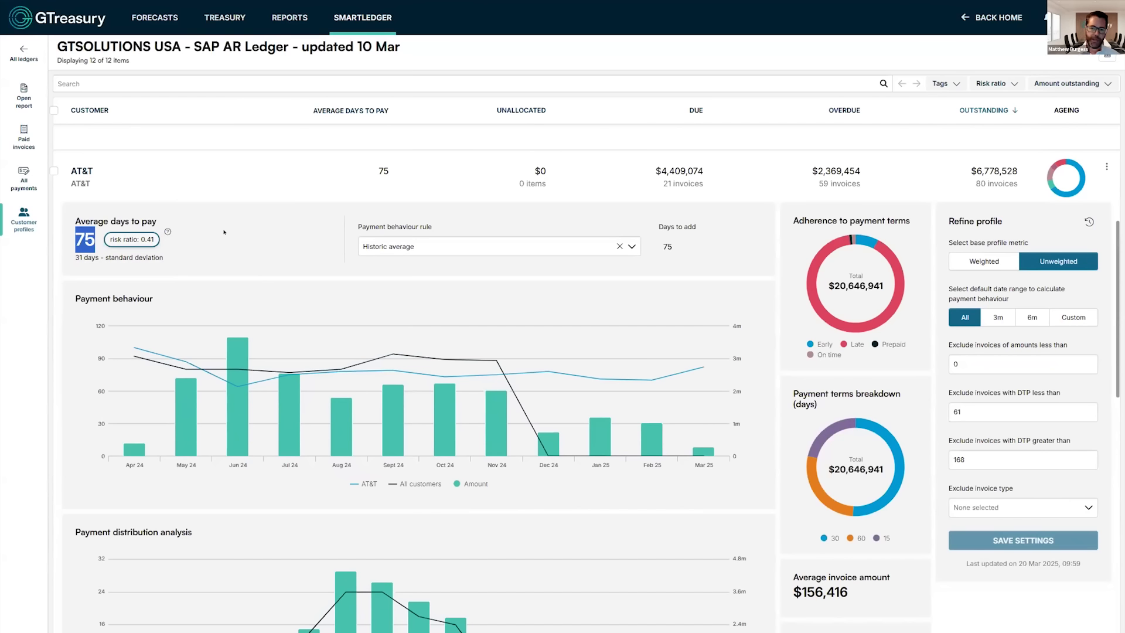
click(496, 246)
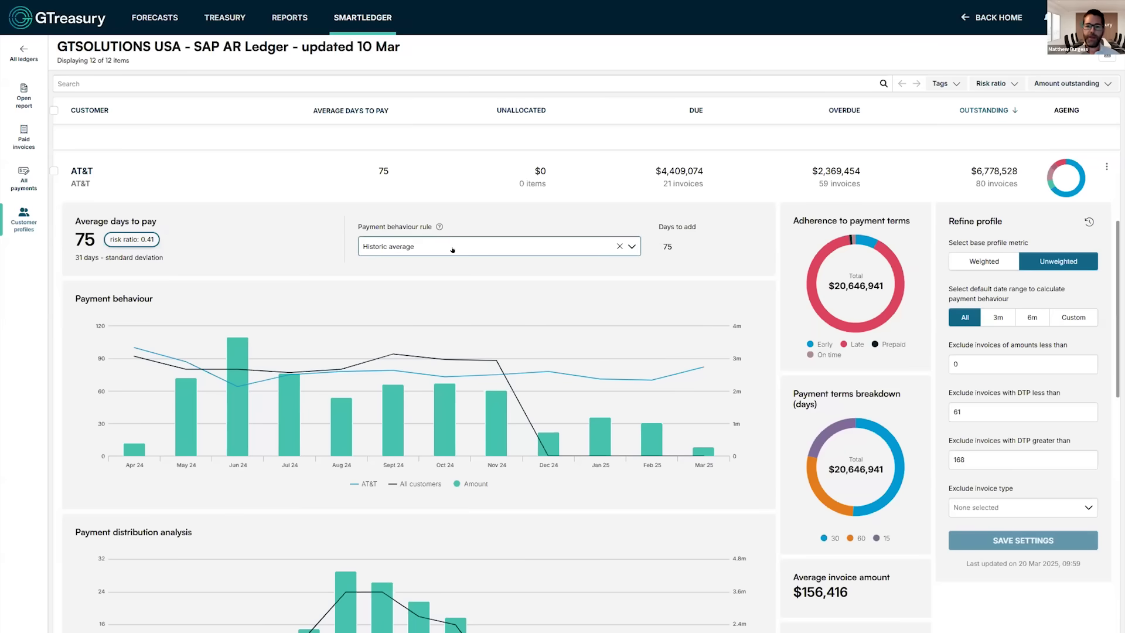
click(495, 246)
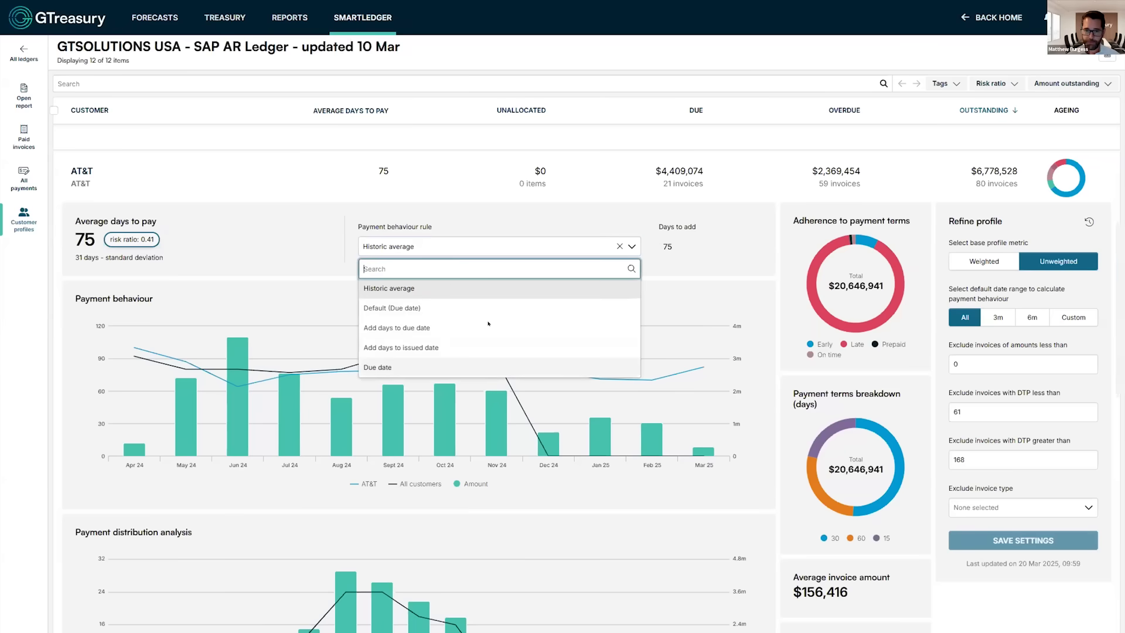